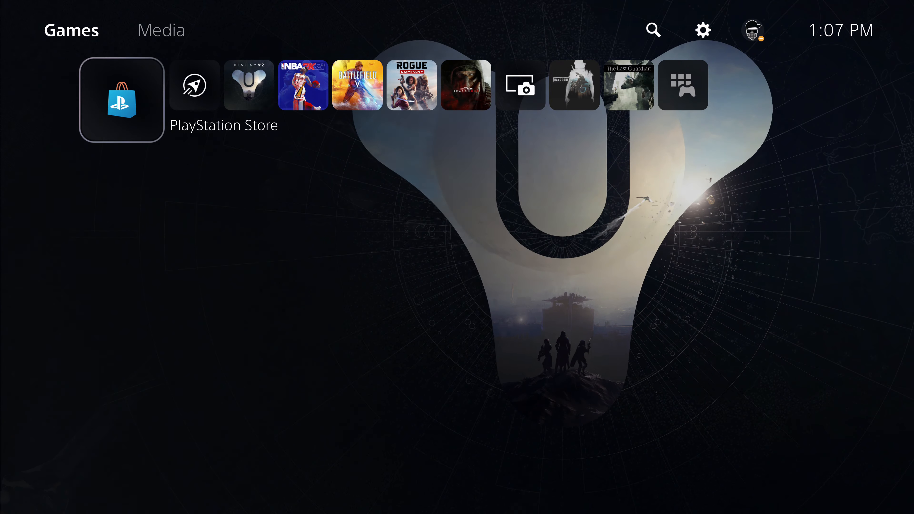
Navigate from the home screen into Settings > Saved Data and Game/App Settings
{"action": "key", "text": "right"}
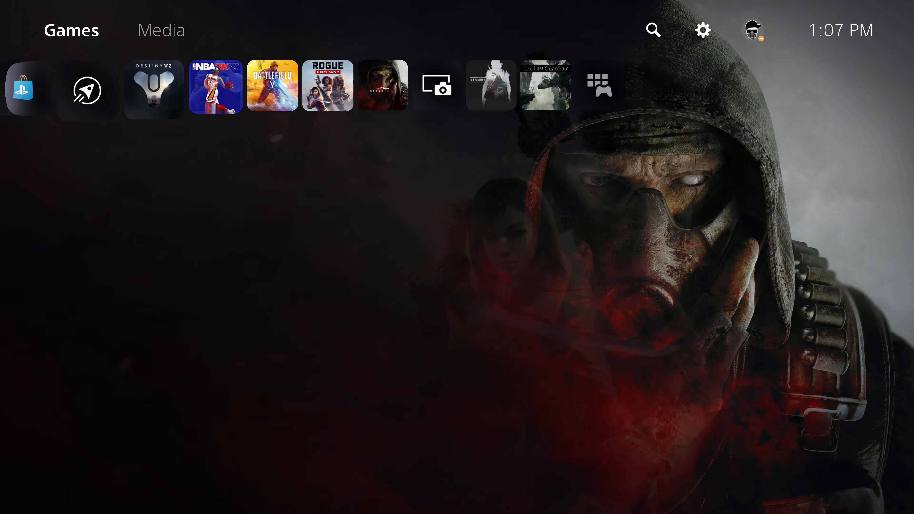
{"action": "left_click", "coordinate": [86, 91]}
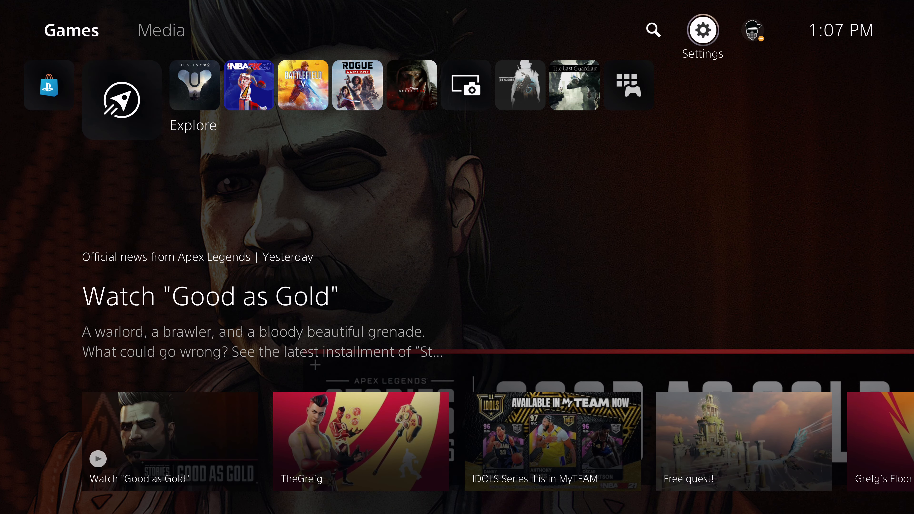
{"action": "left_click", "coordinate": [702, 30]}
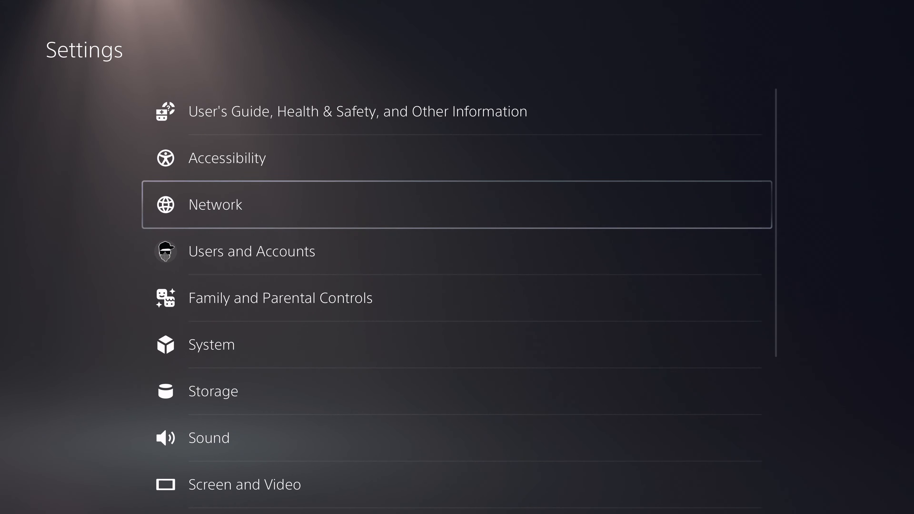
{"action": "scroll", "scroll_direction": "down", "scroll_amount": 3}
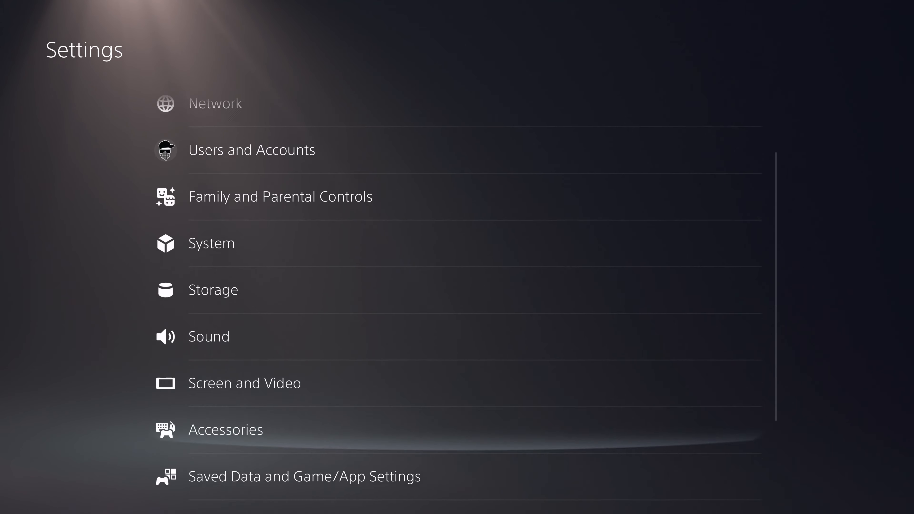
{"action": "left_click", "coordinate": [304, 476]}
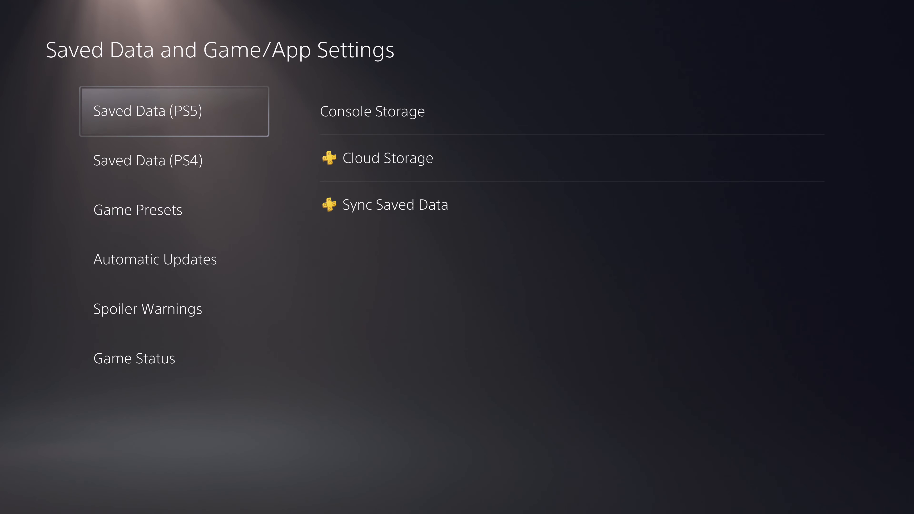
Go to Saved Data (PS5) Console Storage and choose Upload to Cloud Storage, with NBA 2K21 ticked
{"action": "left_click", "coordinate": [373, 111]}
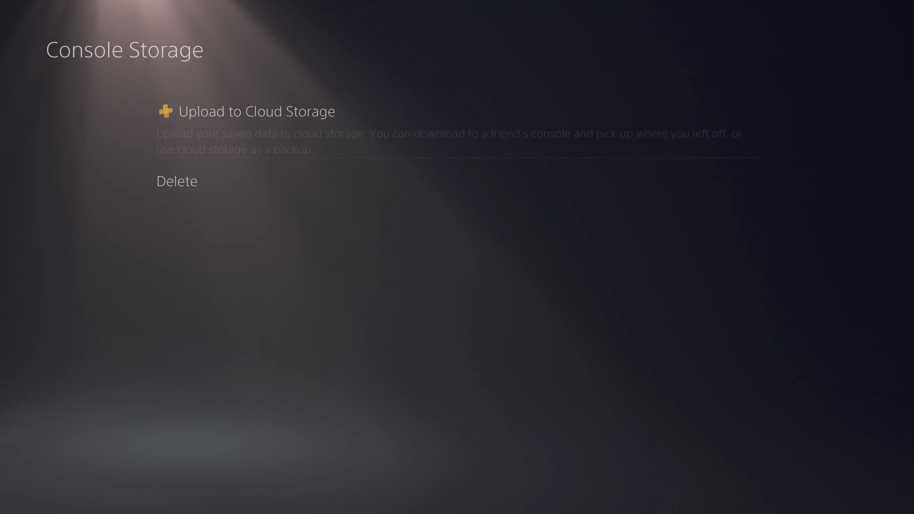
{"action": "left_click", "coordinate": [255, 112]}
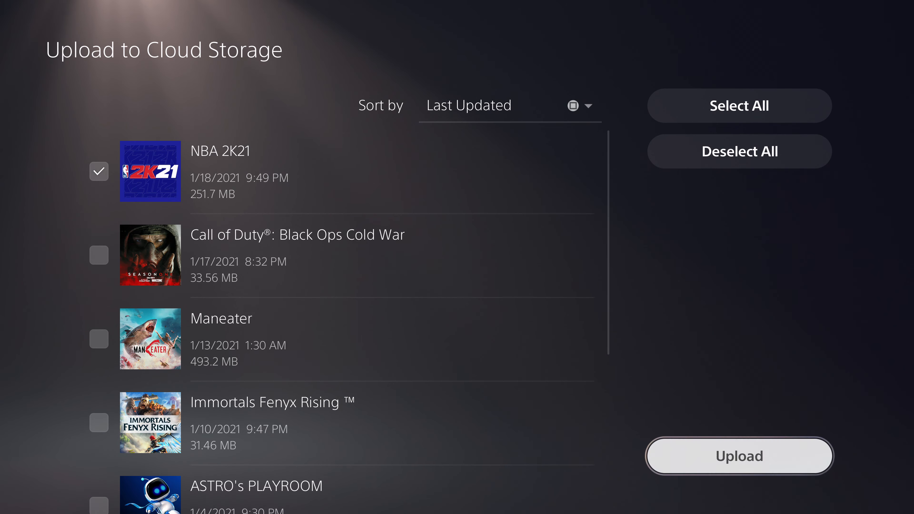
Upload the NBA 2K21 save to cloud storage, accepting the auto-sync-off warning and the completion notice
{"action": "left_click", "coordinate": [739, 456]}
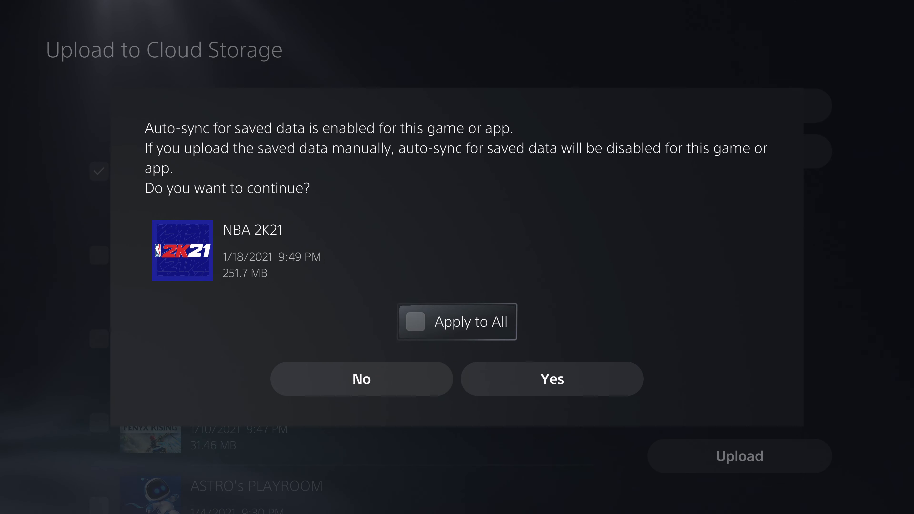
{"action": "left_click", "coordinate": [551, 378]}
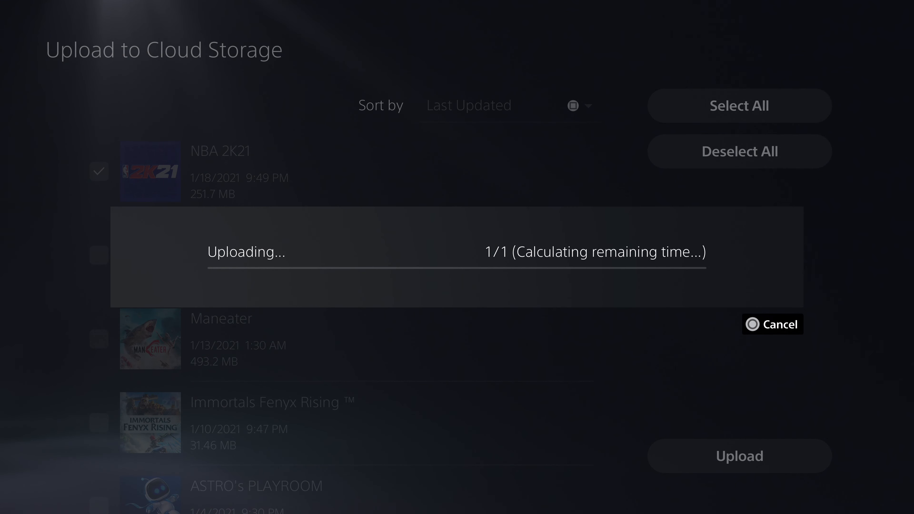
{"action": "left_click", "coordinate": [772, 325]}
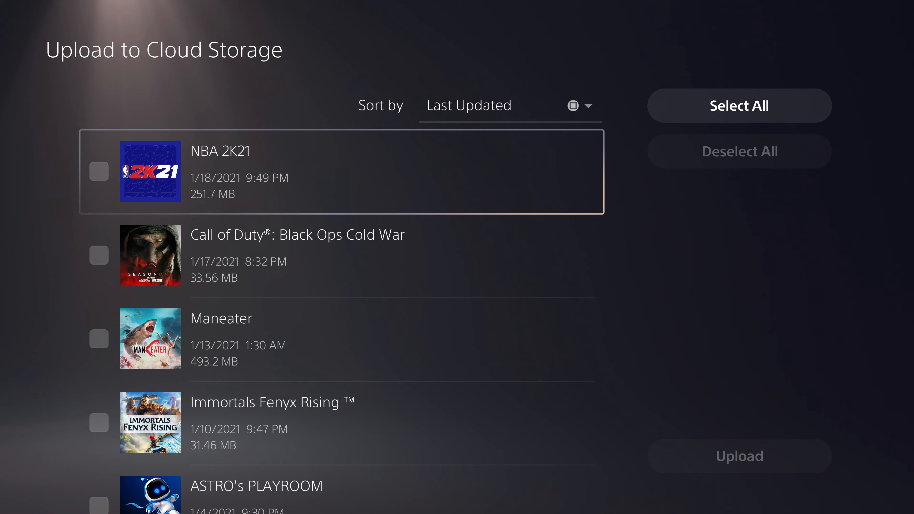